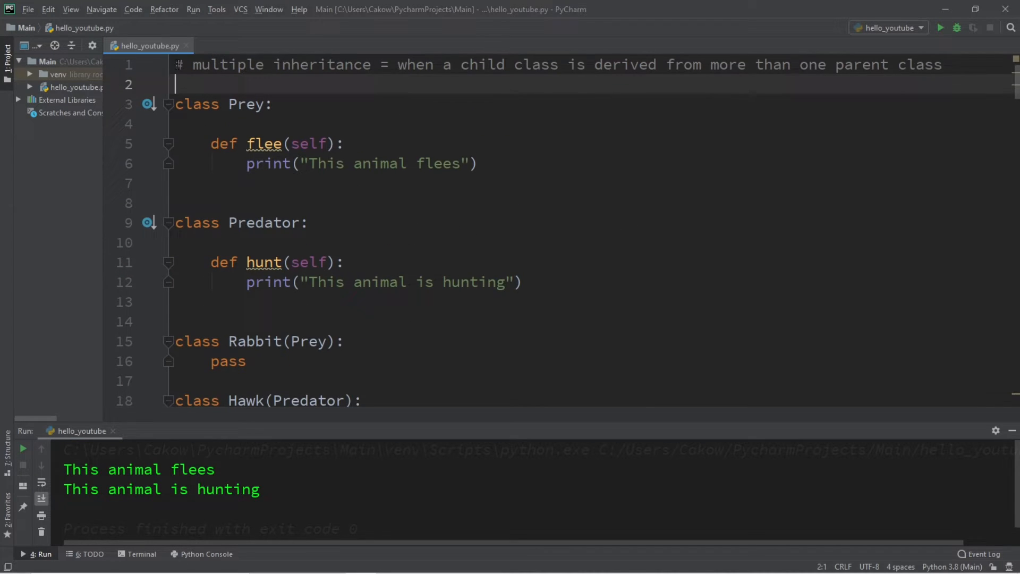
# Scroll through the file to review the code before trimming it to the parent classes.
pyautogui.scroll(-3)
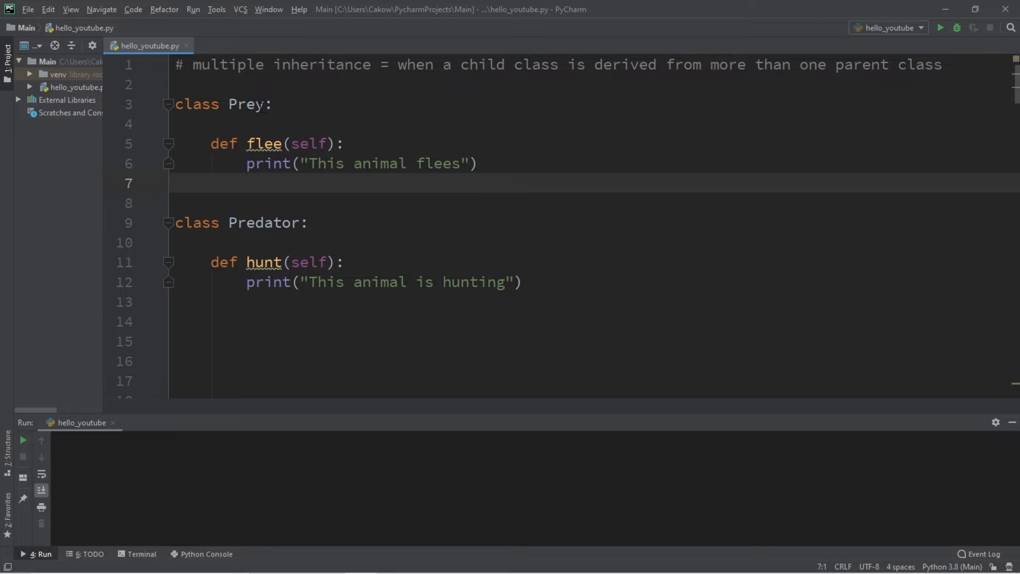
pyautogui.doubleClick(245, 104)
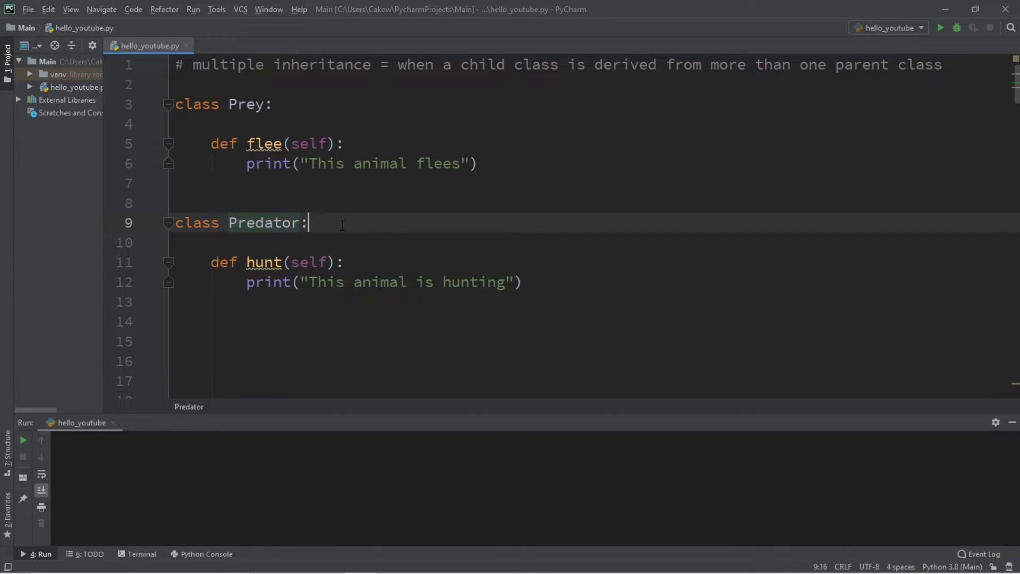
pyautogui.click(239, 104)
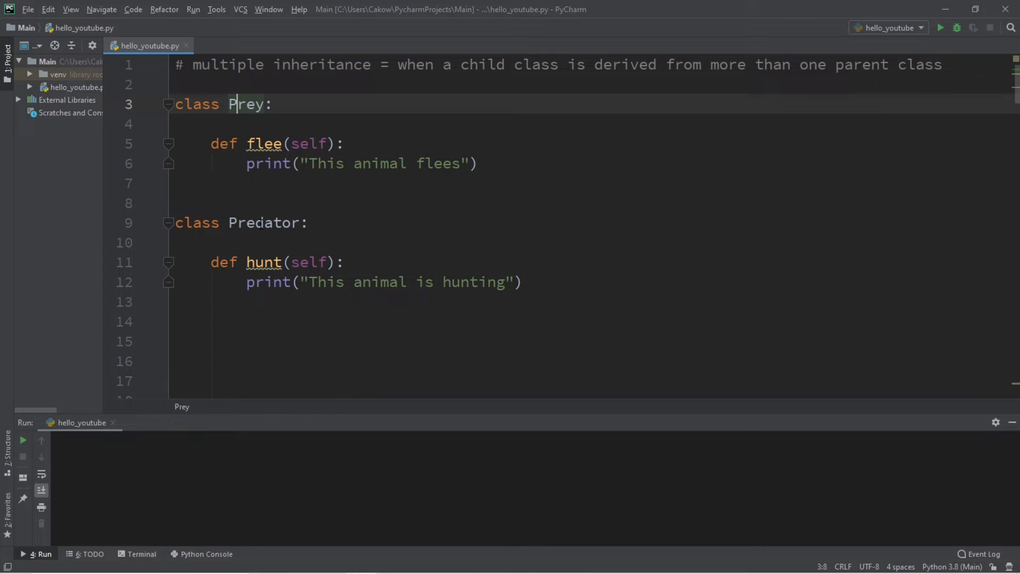
pyautogui.click(254, 222)
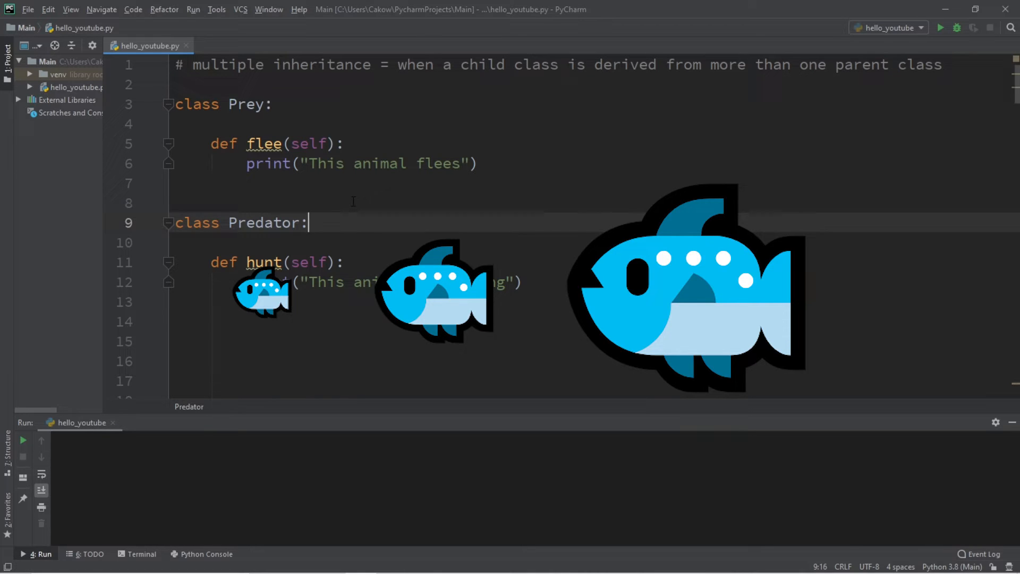
pyautogui.doubleClick(245, 104)
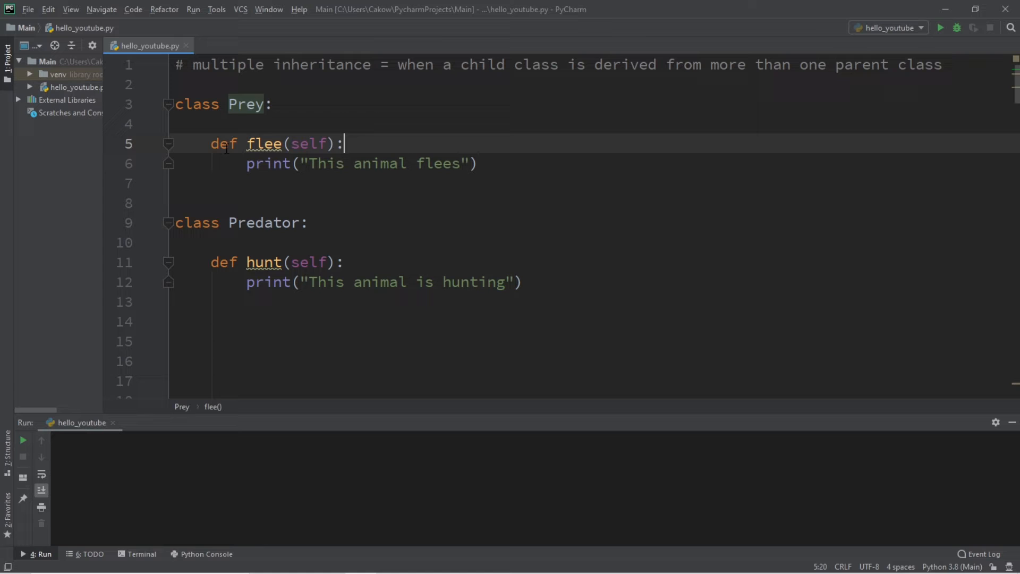
pyautogui.moveTo(211, 143); pyautogui.dragTo(343, 143)
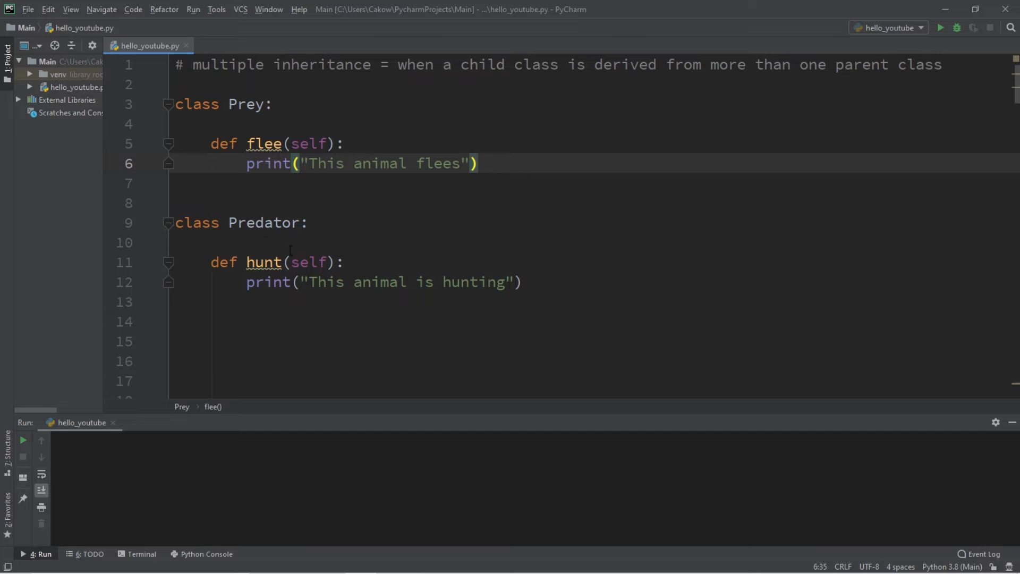
pyautogui.click(308, 222)
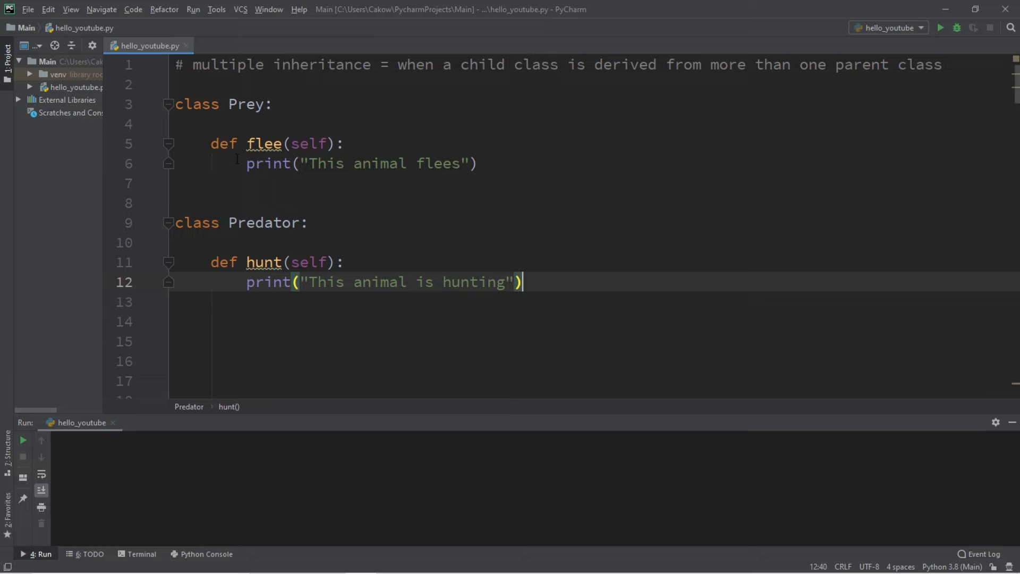
pyautogui.moveTo(211, 263); pyautogui.dragTo(189, 301)
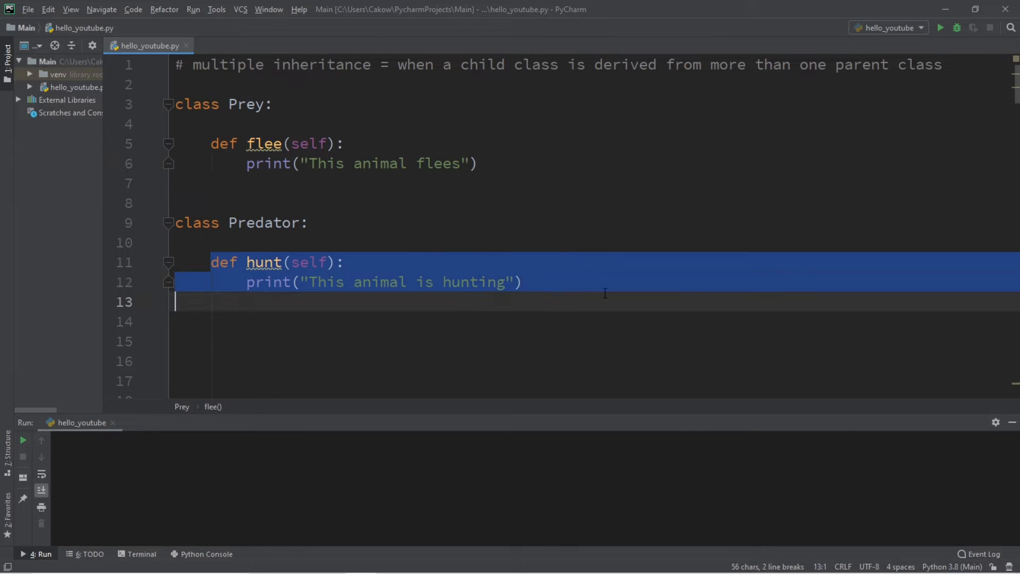
pyautogui.doubleClick(246, 104)
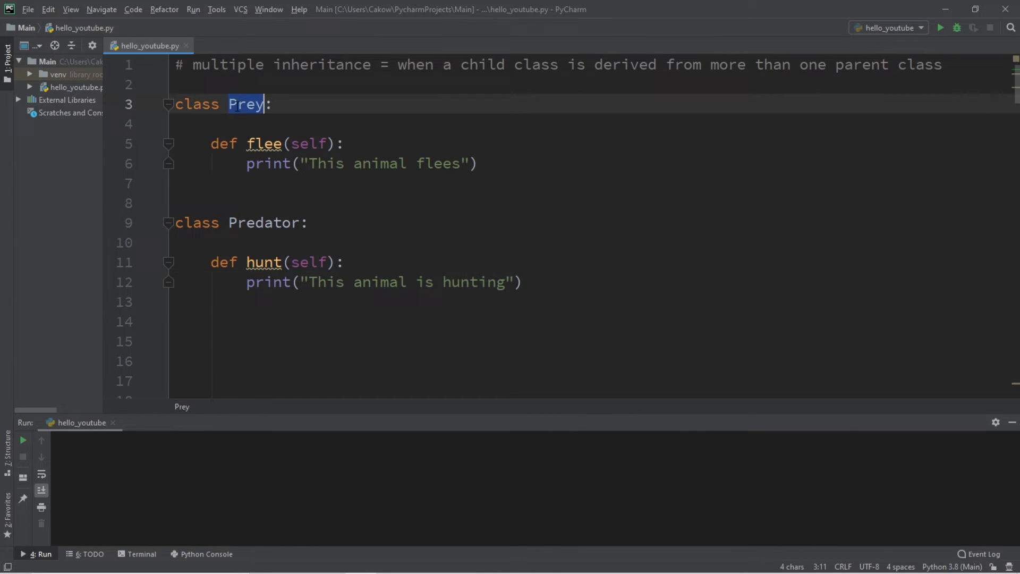
pyautogui.click(306, 222)
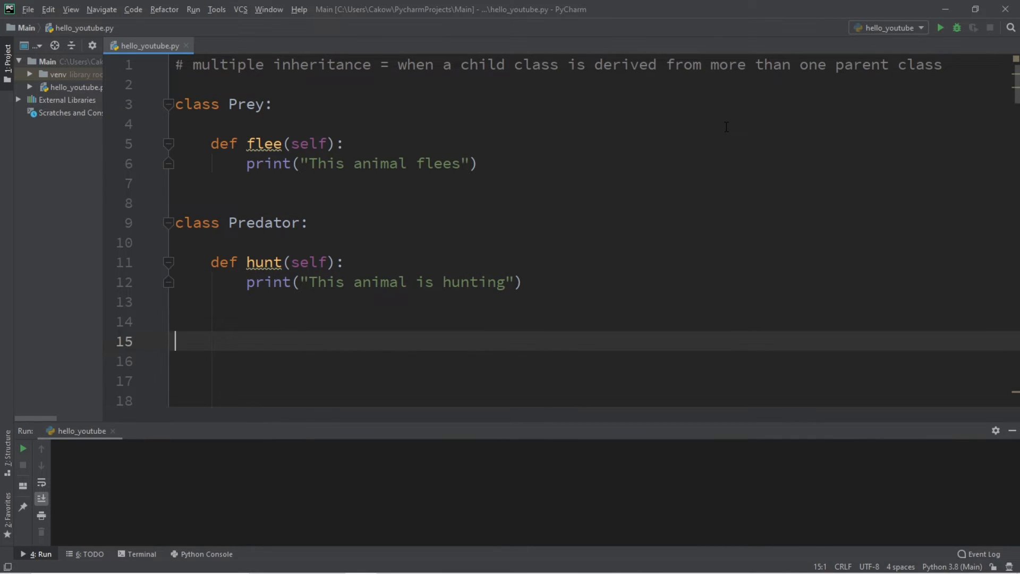
# Define class Rabbit(Prey) with a pass body.
pyautogui.write('class R')
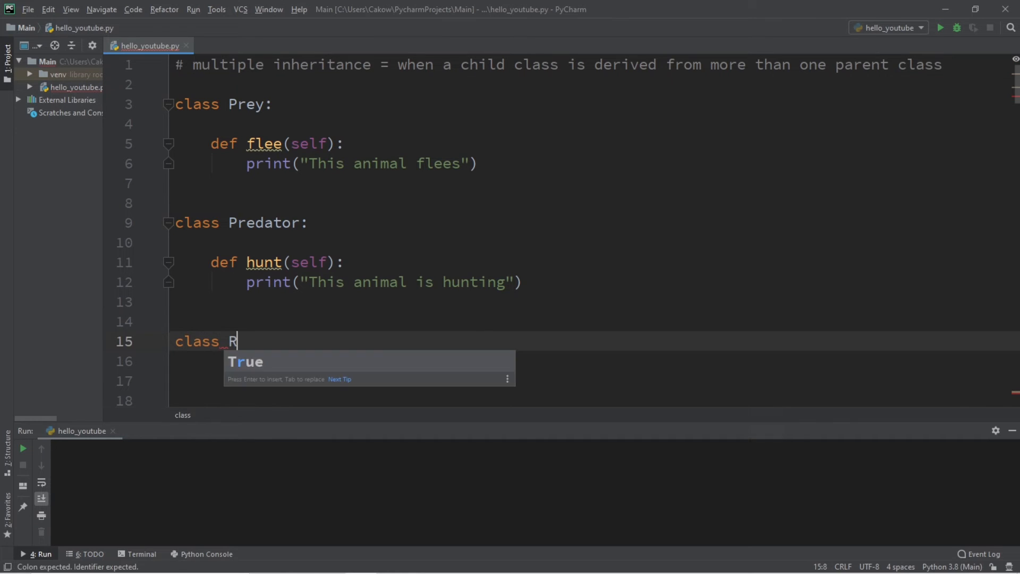
pyautogui.write('abbit()')
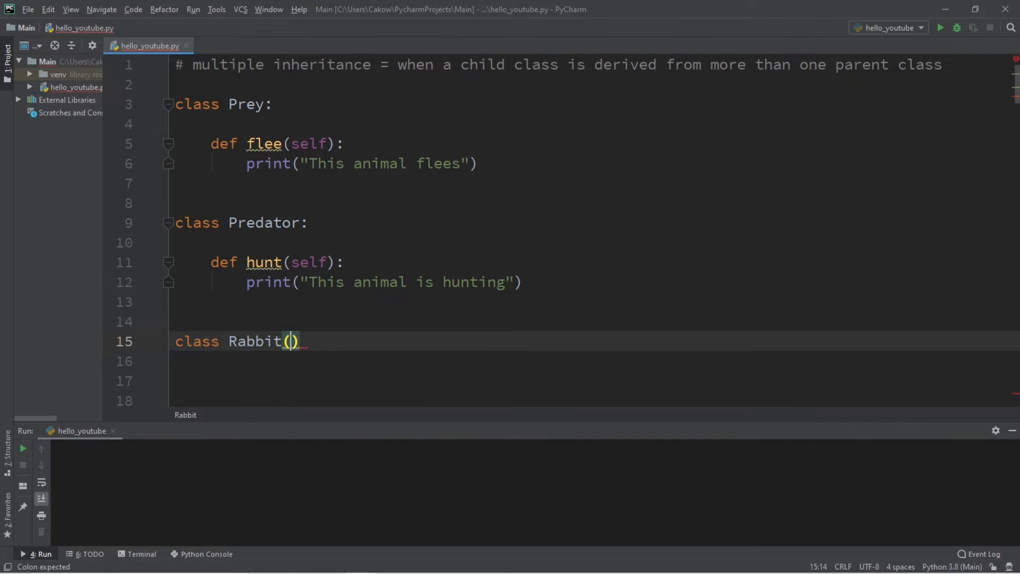
pyautogui.write('Prey')
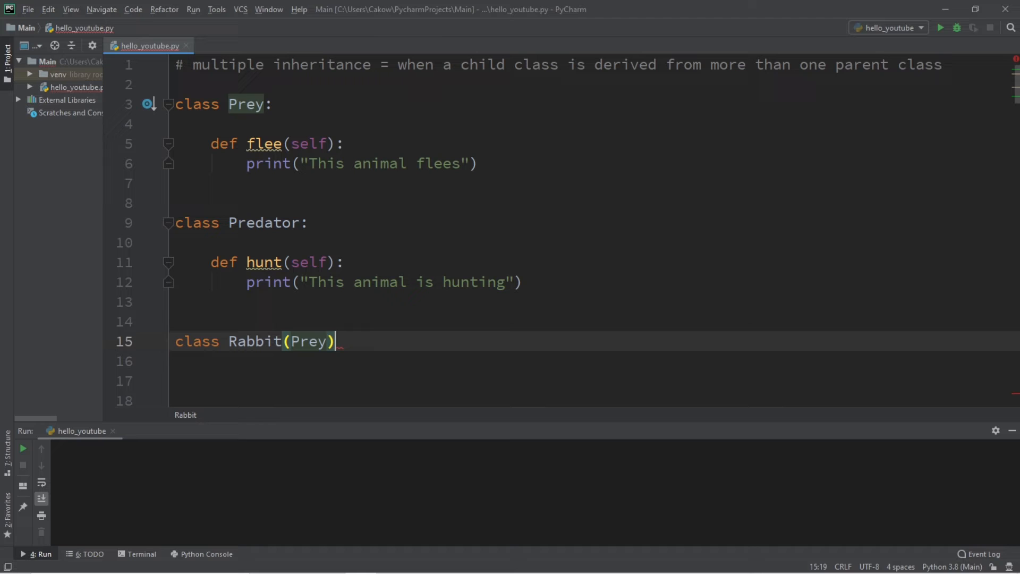
pyautogui.press('enter')
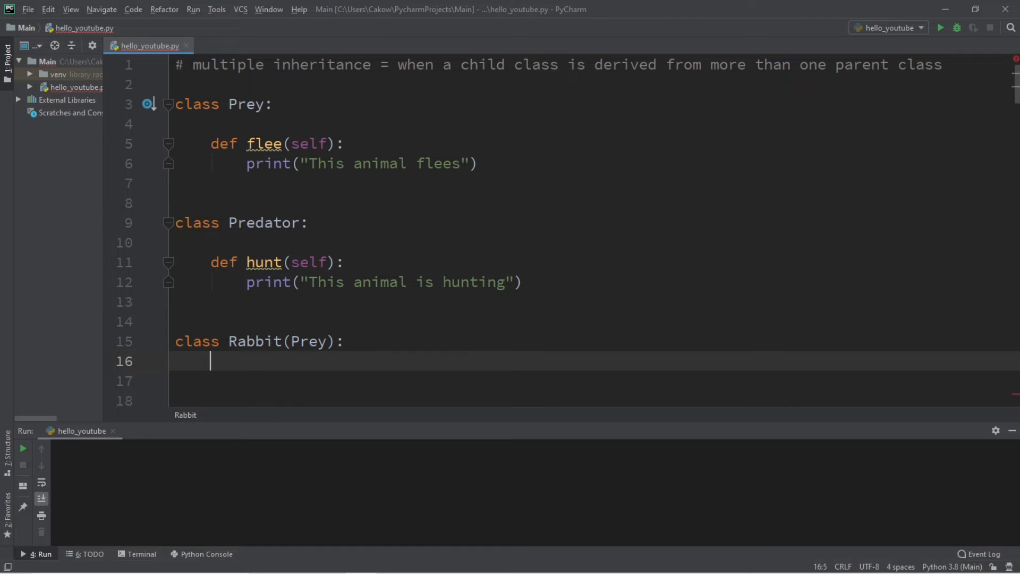
pyautogui.write('pass')
pyautogui.click(594, 400)
pyautogui.write('class')
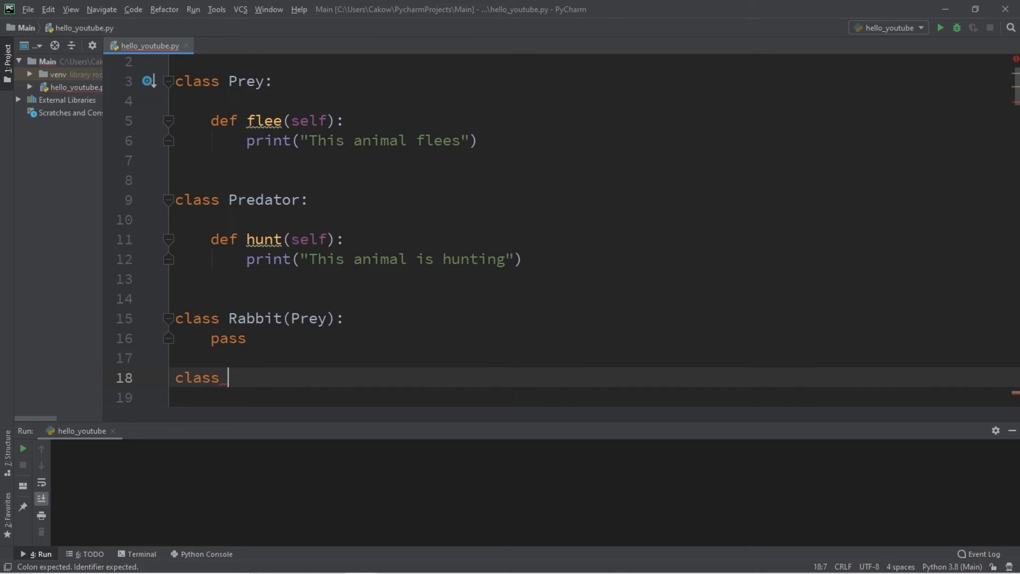
# Define class Hawk(Predator) with a pass body.
pyautogui.write('Hawk()')
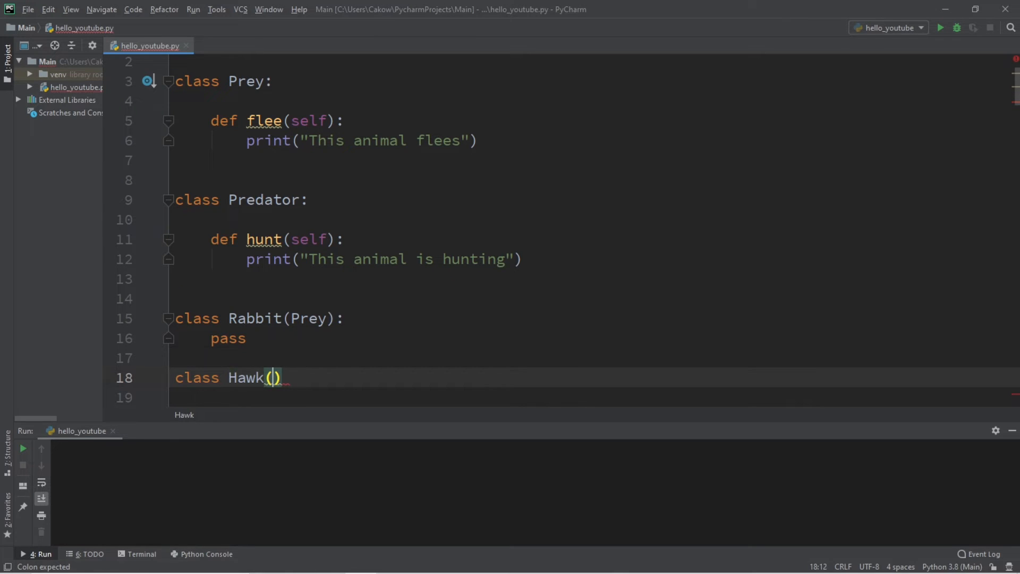
pyautogui.write('Predator')
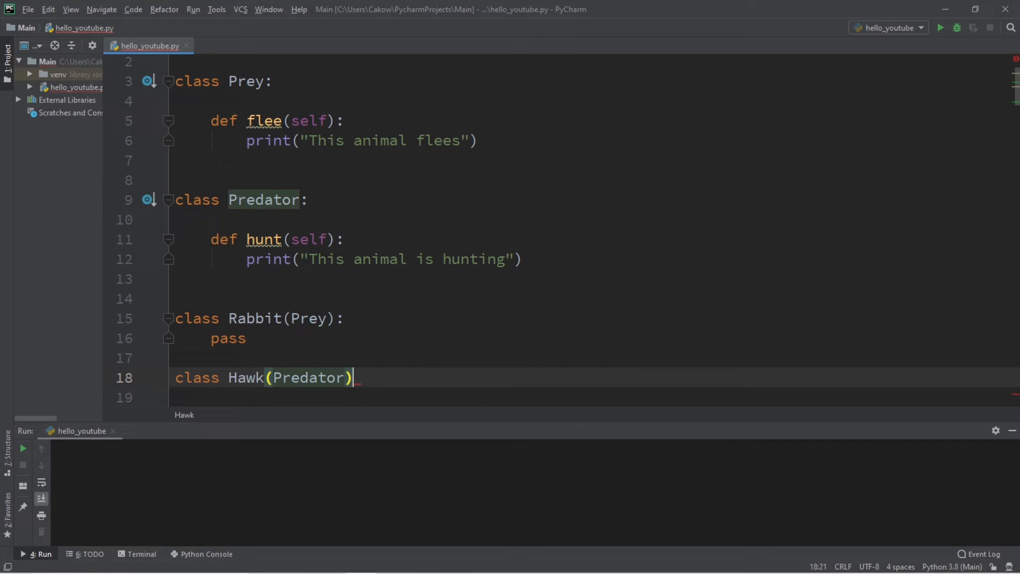
pyautogui.press('enter')
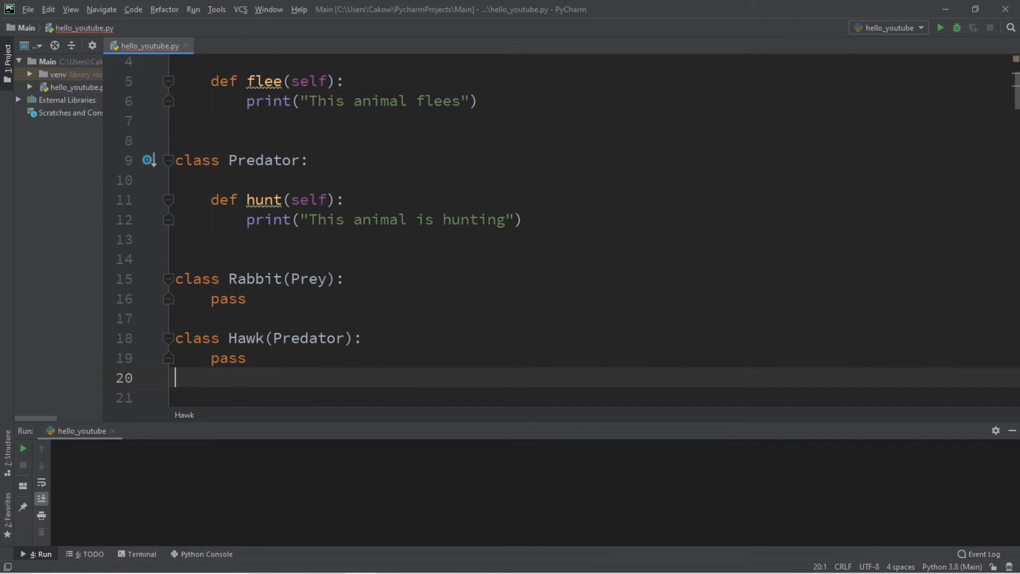
# Define class Fish(Prey, Predator) inheriting from both parents.
pyautogui.write('class Fis')
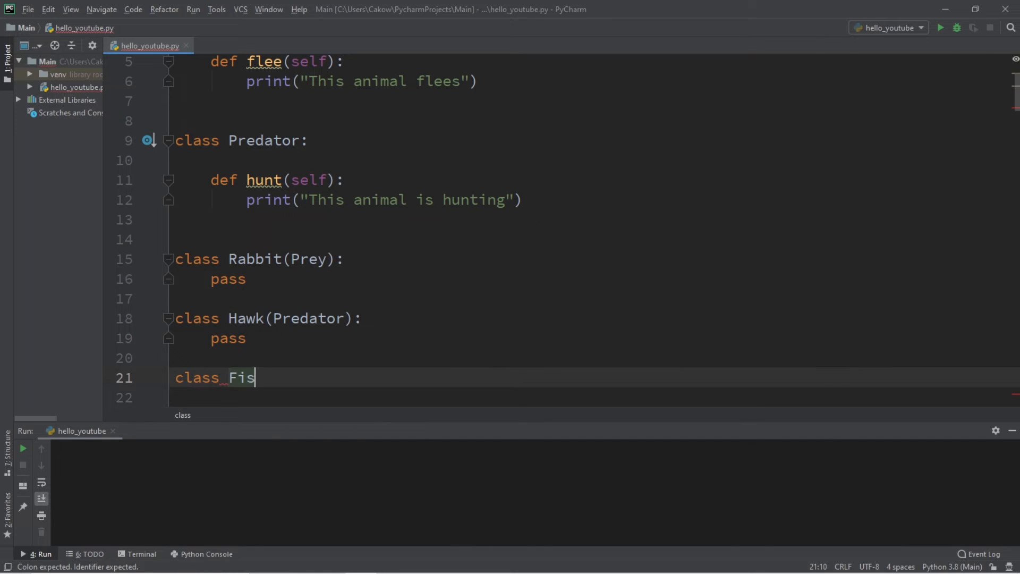
pyautogui.write('h()')
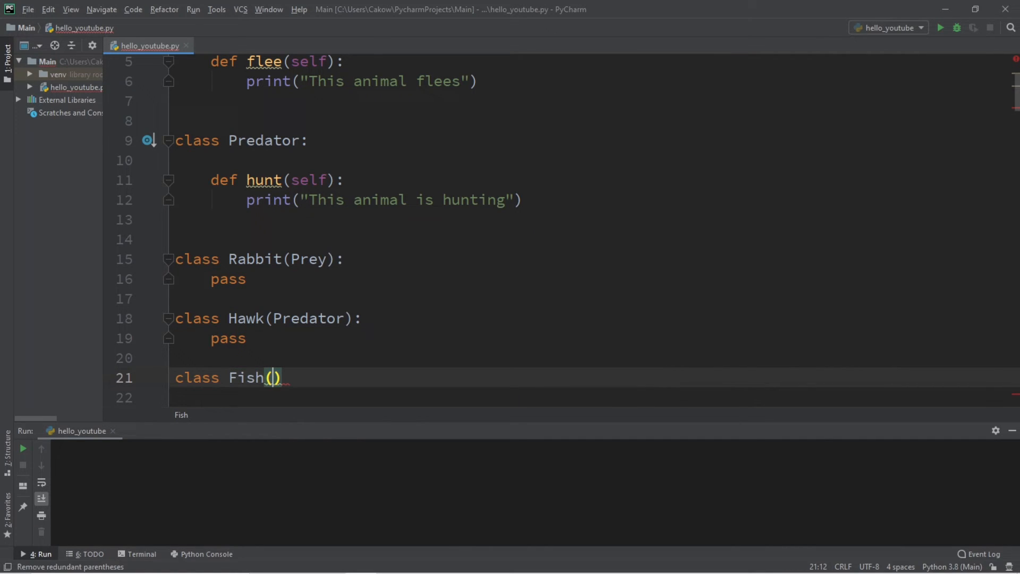
pyautogui.write('Prey')
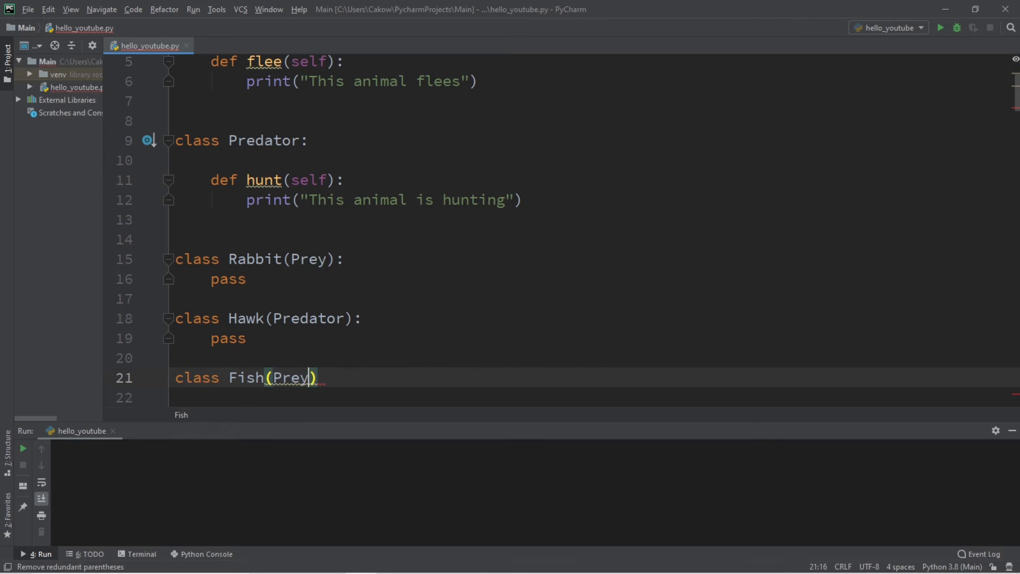
pyautogui.write(', Predator')
pyautogui.click(590, 398)
pyautogui.write('pass')
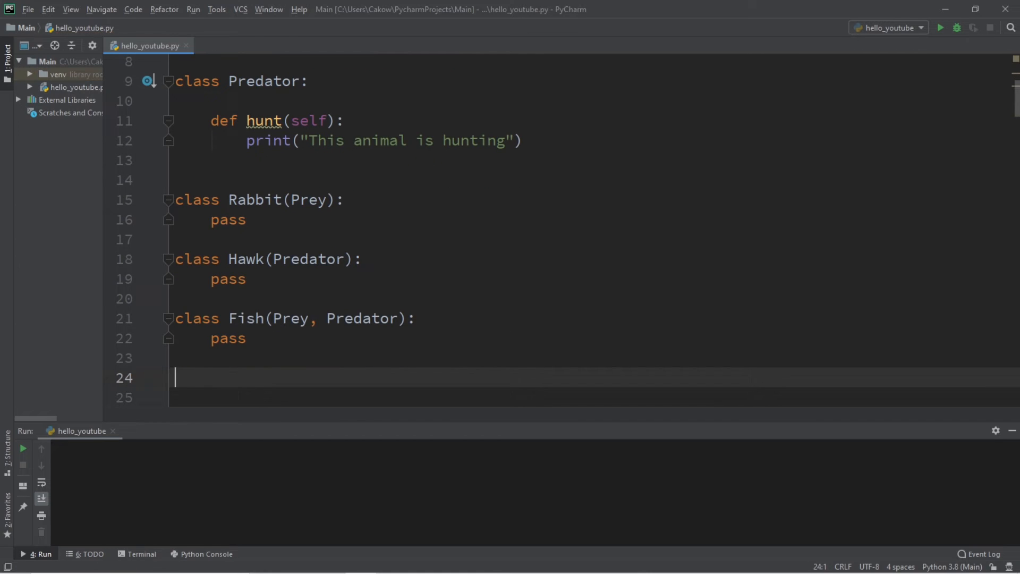
# Create rabbit = Rabbit(), hawk = Hawk() and fish = Fish() objects.
pyautogui.write('rabbit =')
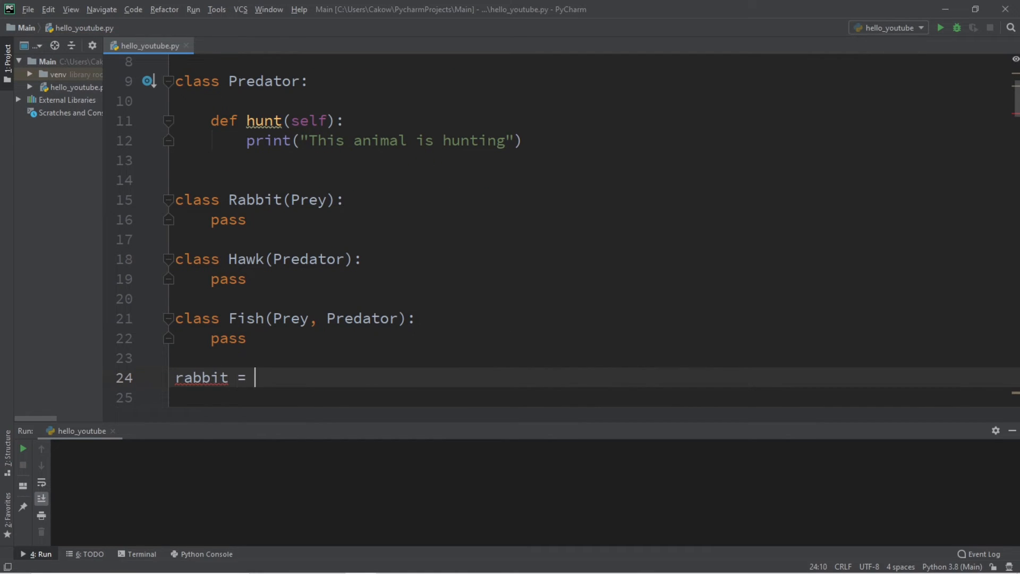
pyautogui.write('Rabbit()')
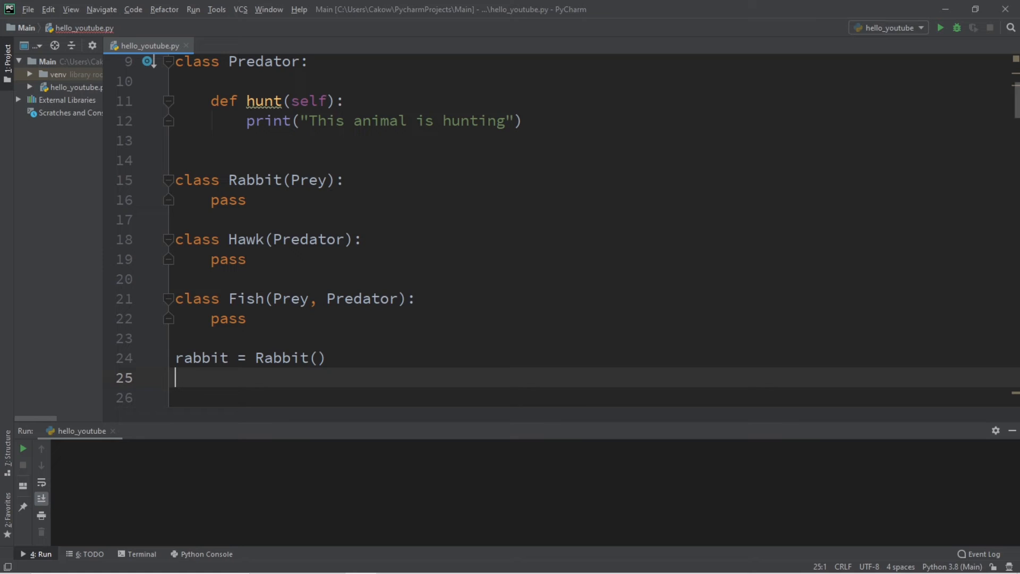
pyautogui.write('hawk')
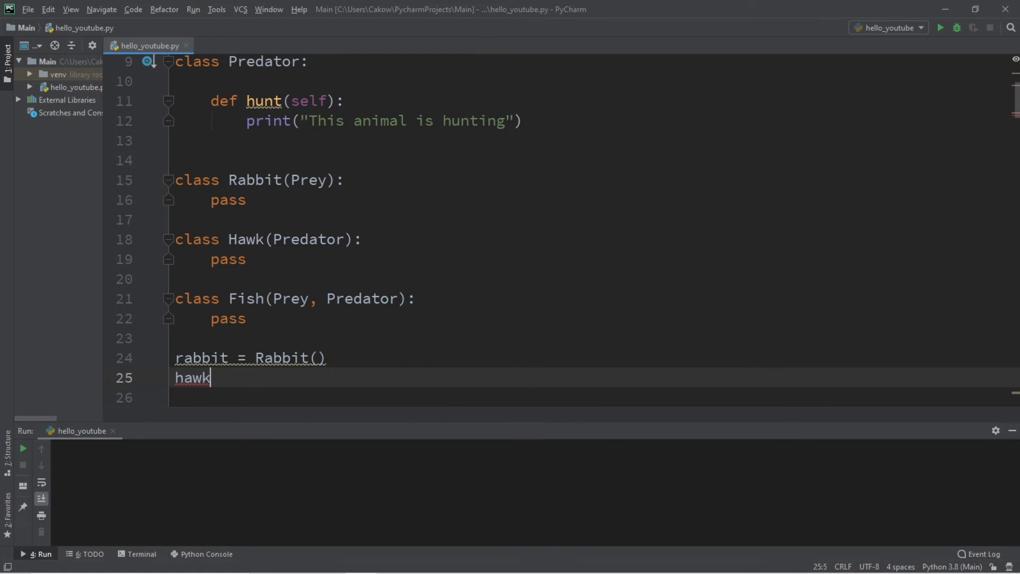
pyautogui.write('= Hawk()')
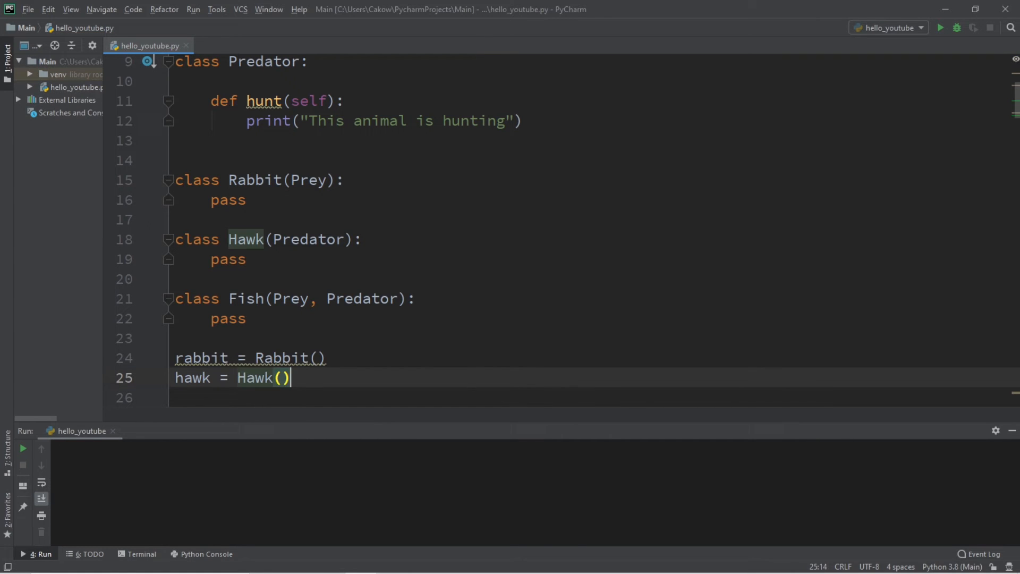
pyautogui.write('fish = Fish(')
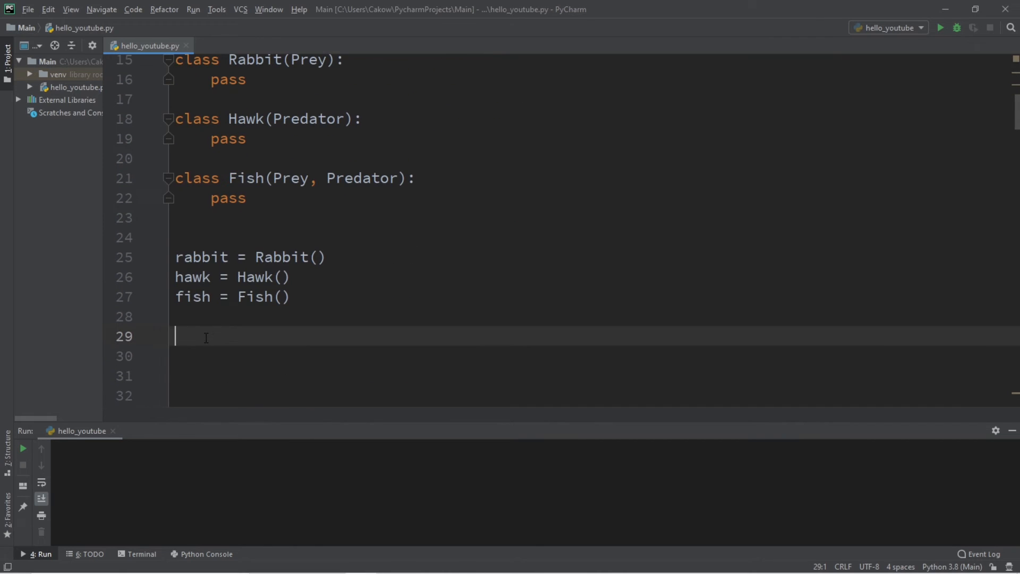
# Call rabbit.flee() and run the script to print "This animal flees".
pyautogui.write('rabbit.')
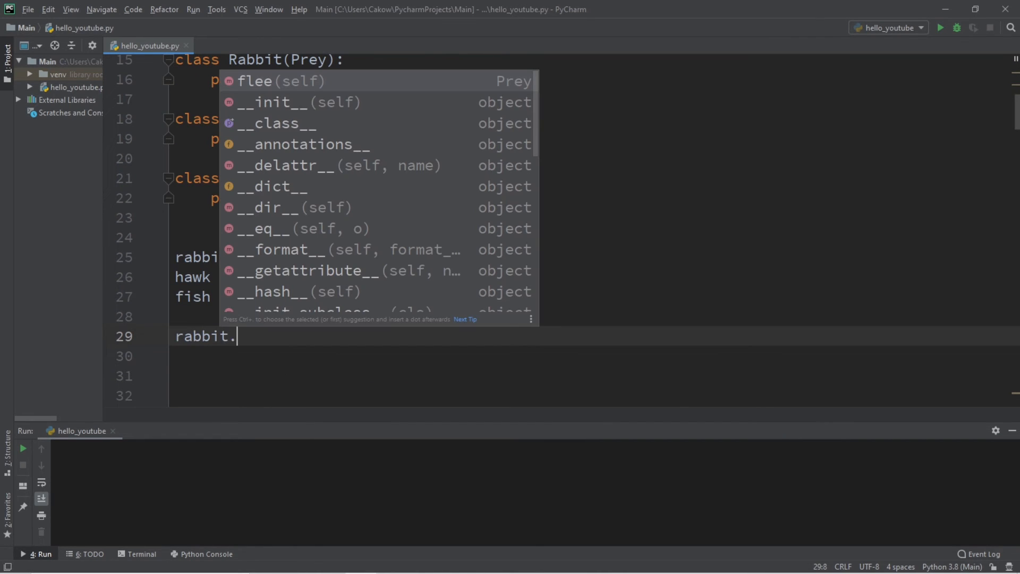
pyautogui.moveTo(262, 89)
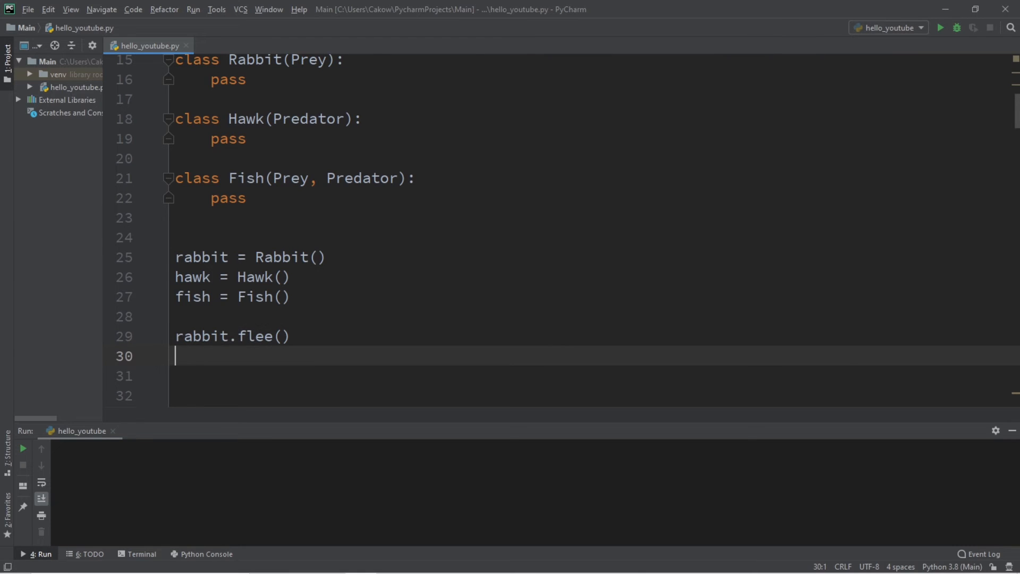
pyautogui.click(938, 27)
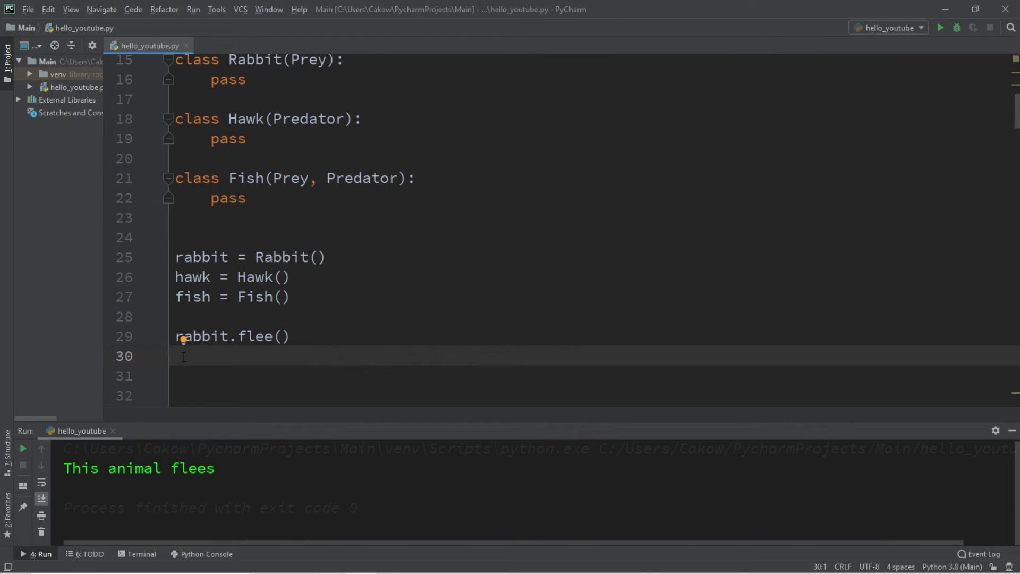
# Replace the rabbit call with hawk.hunt() and begin a fish call.
pyautogui.write('hawk')
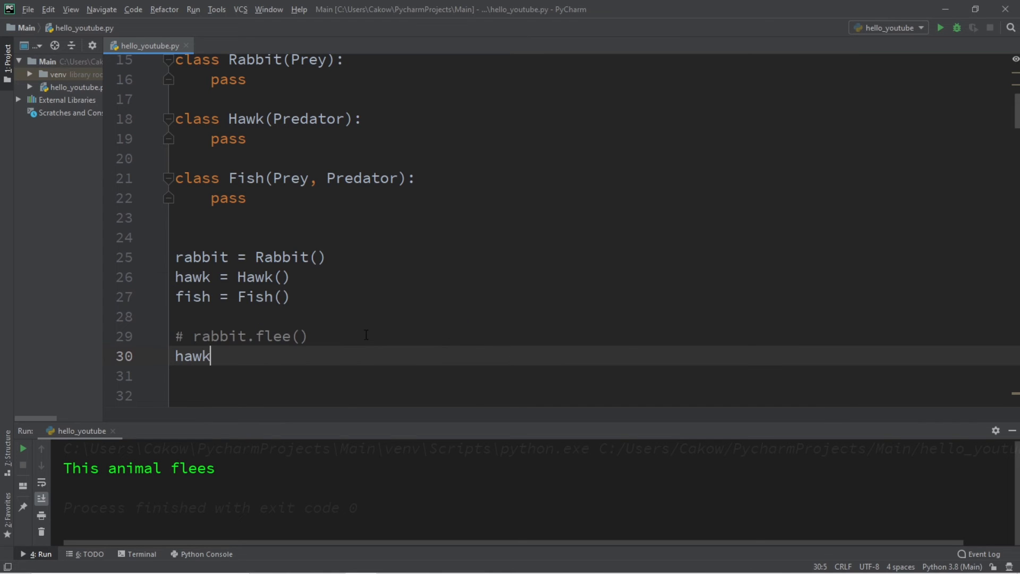
pyautogui.write('.hunt(')
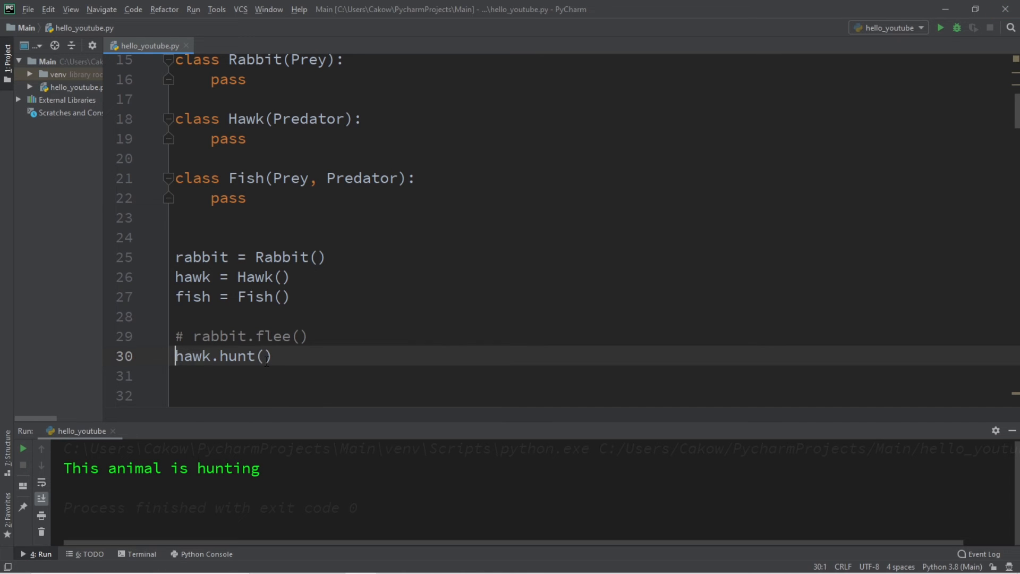
pyautogui.write('fis')
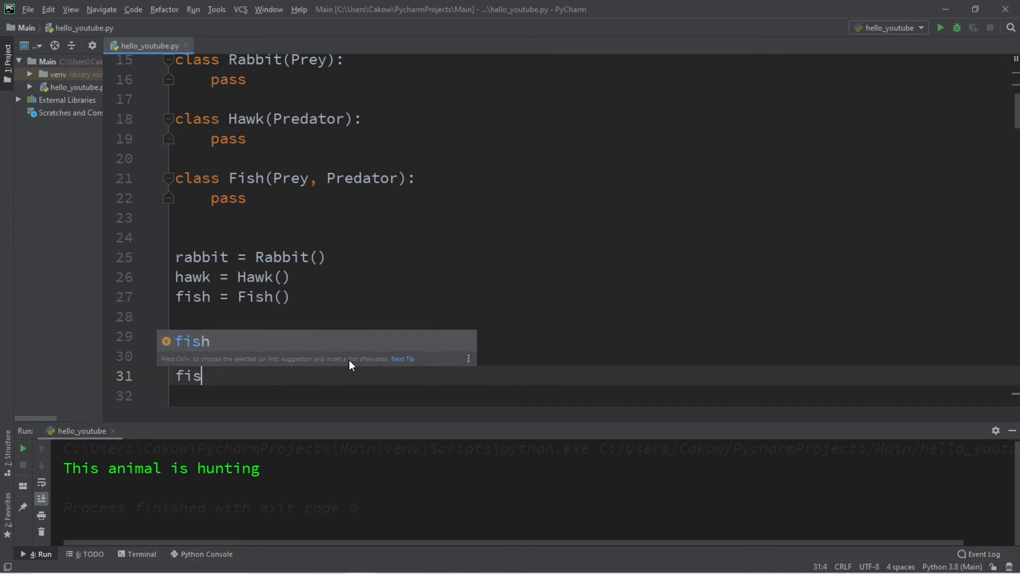
# Write fish.flee() and fish.hunt() so the fish uses both inherited methods.
pyautogui.write('h.')
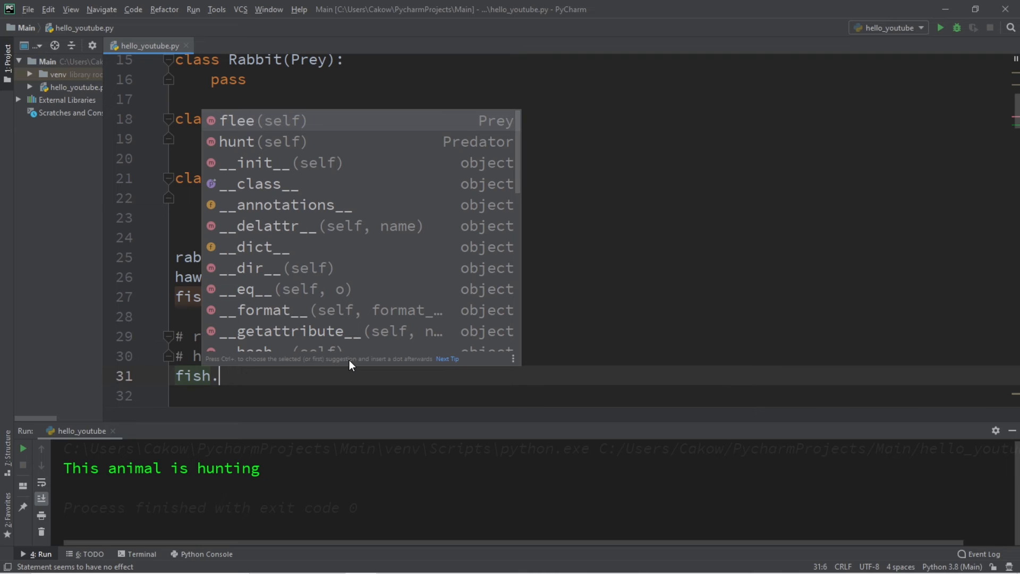
pyautogui.moveTo(254, 144)
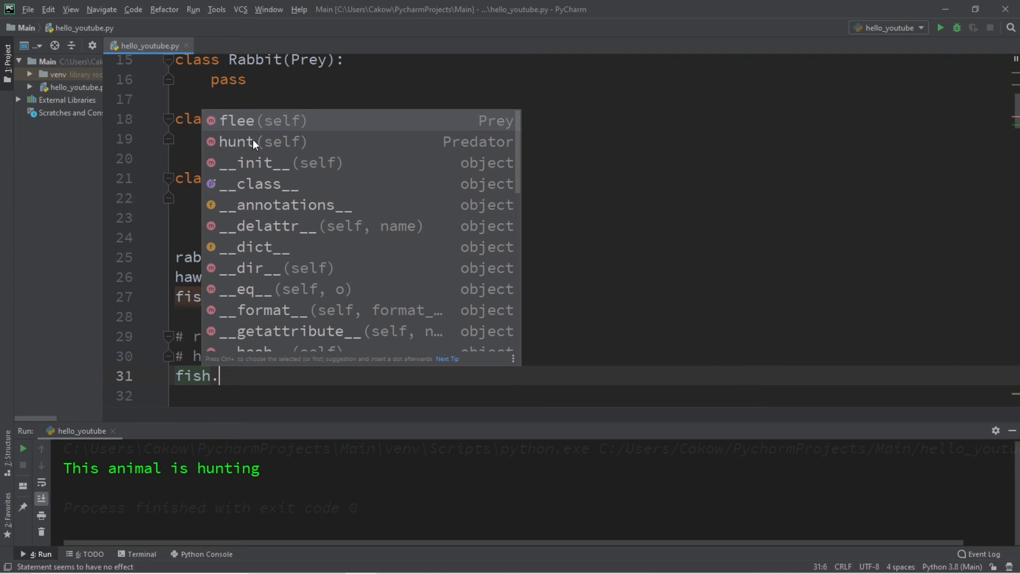
pyautogui.moveTo(478, 143)
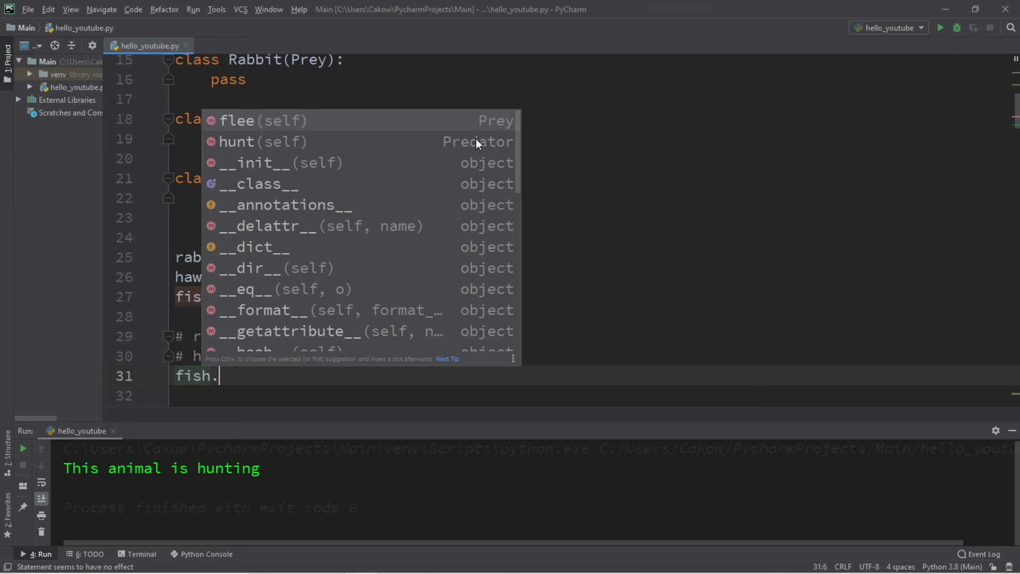
pyautogui.moveTo(499, 121)
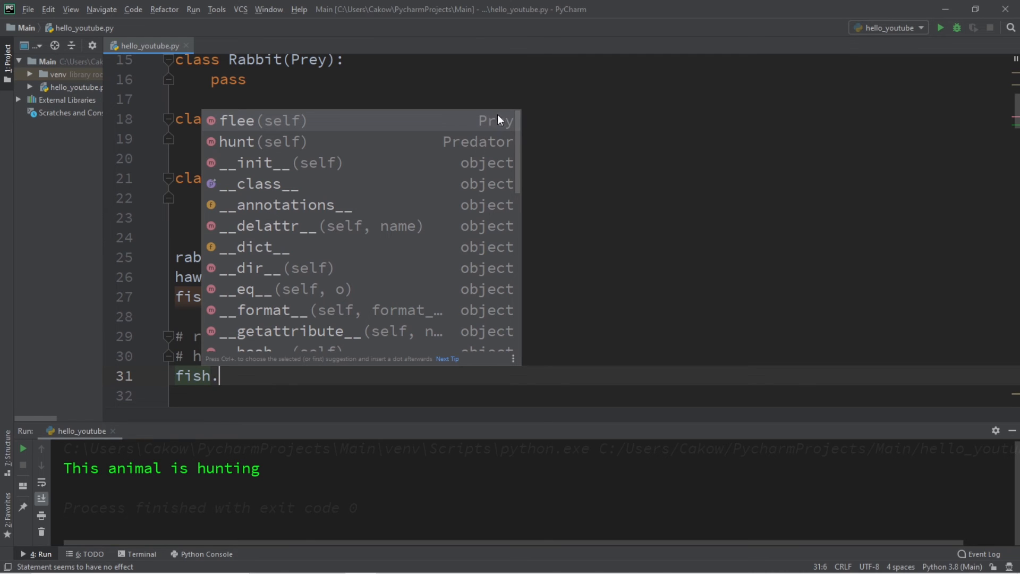
pyautogui.moveTo(309, 125)
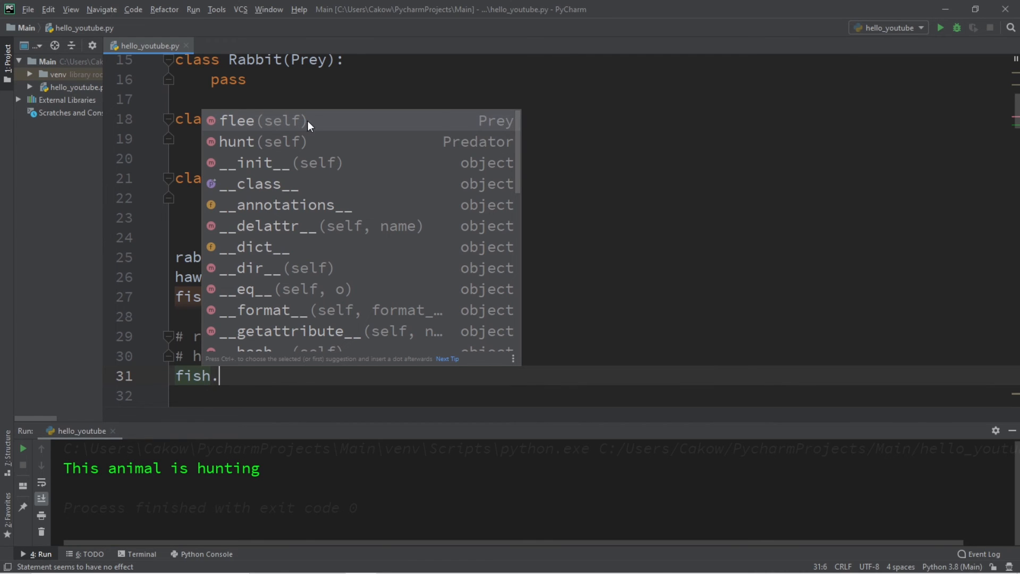
pyautogui.moveTo(485, 134)
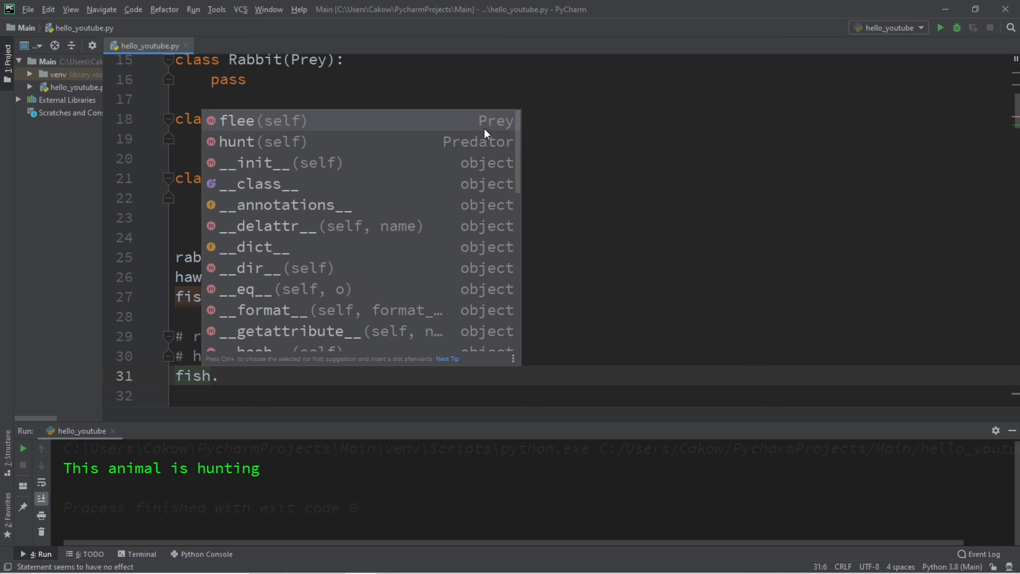
pyautogui.moveTo(248, 150)
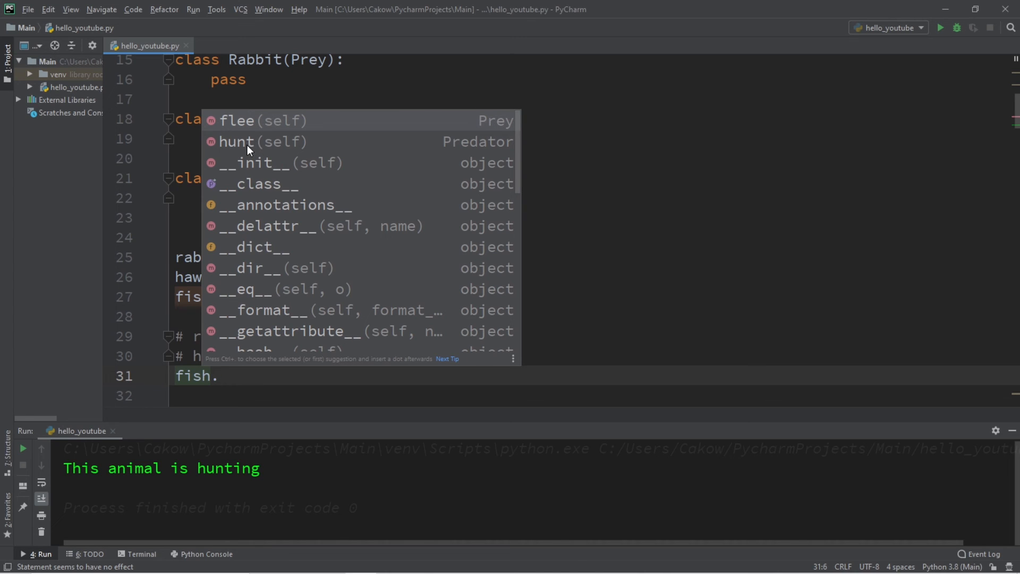
pyautogui.click(238, 120)
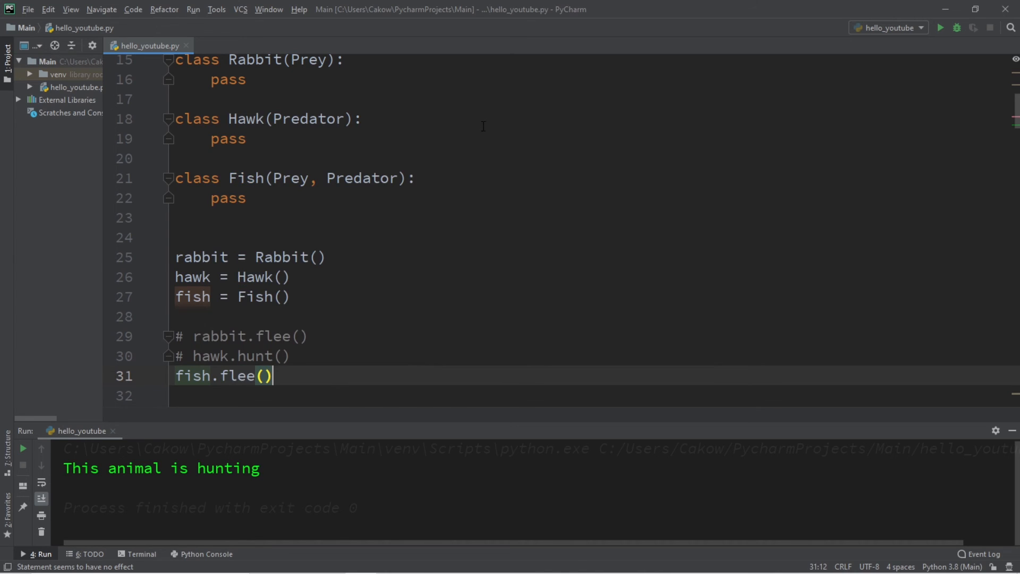
pyautogui.write('fish')
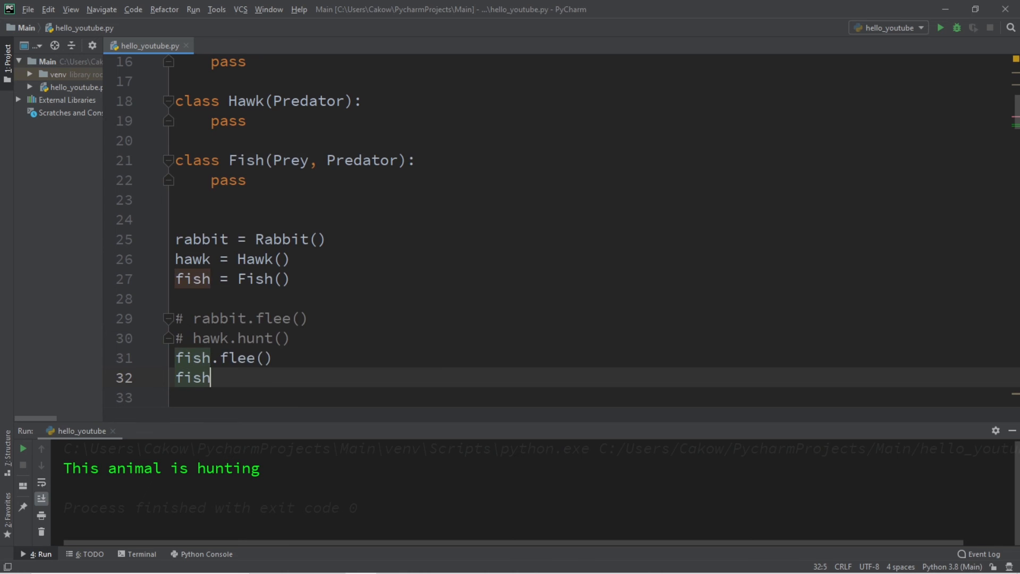
pyautogui.write('.hunt(')
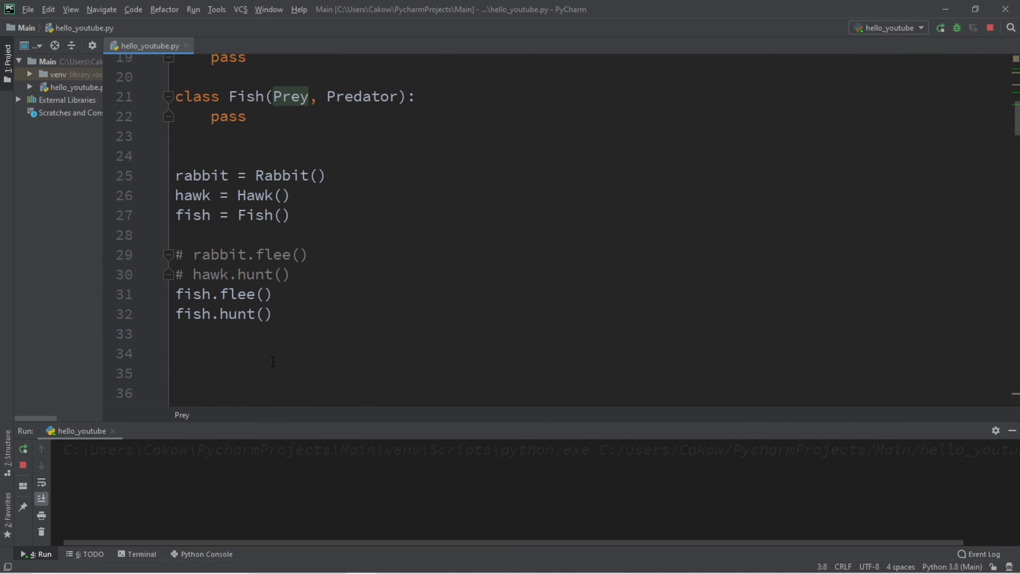
# Run the script so the fish prints both the flee and hunt messages.
pyautogui.click(938, 27)
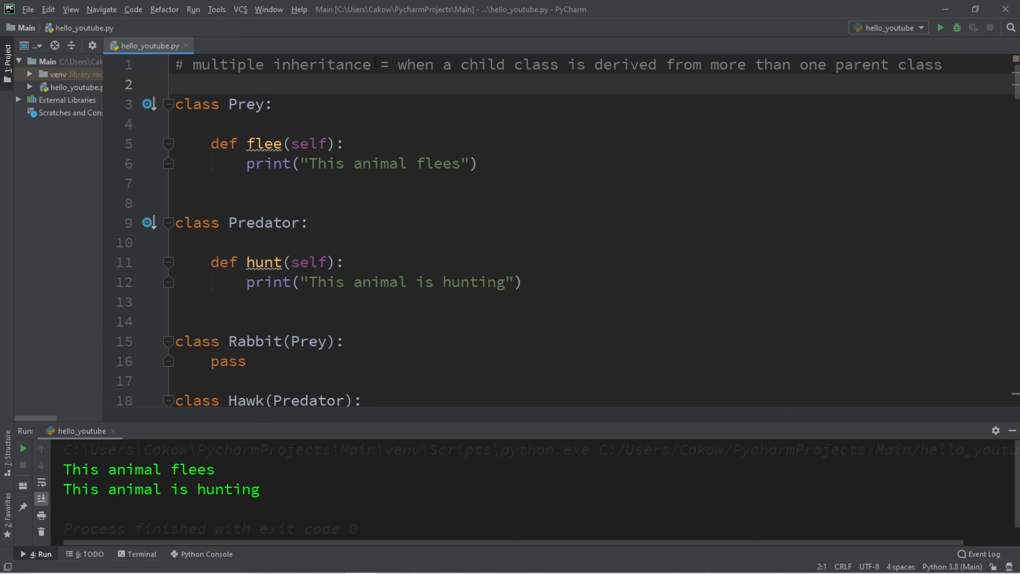
pyautogui.click(175, 85)
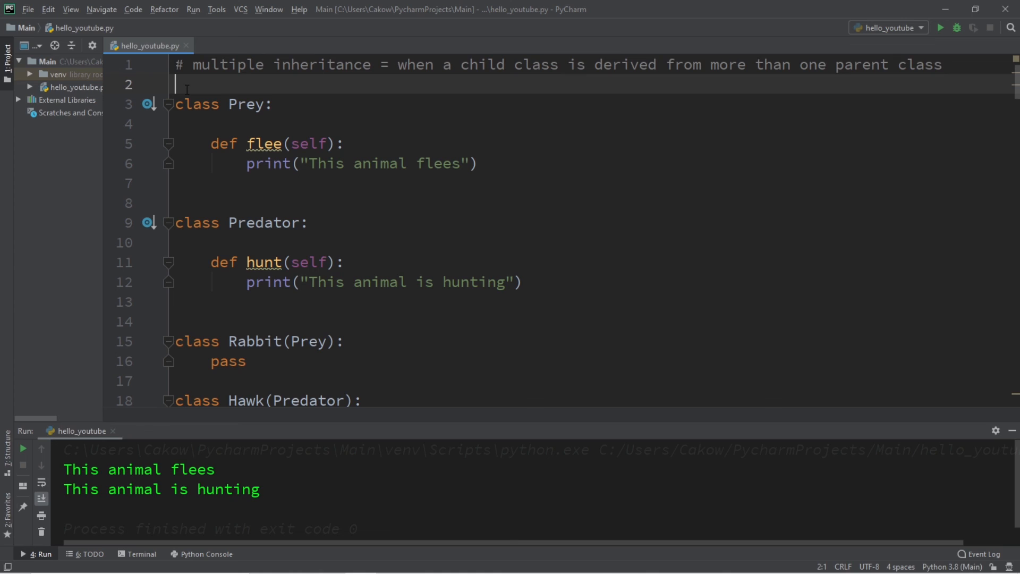